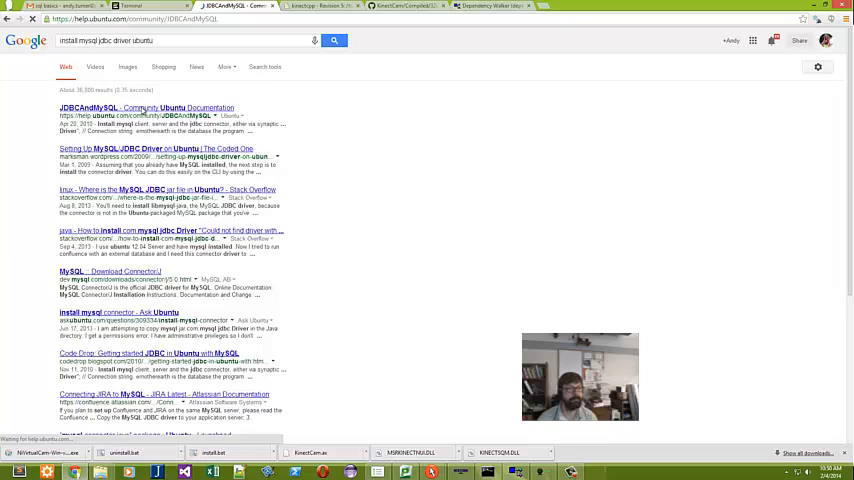
# Open the JDBCAndMySQL page in the Ubuntu Community Documentation from the search results.
pyautogui.click(130, 6)
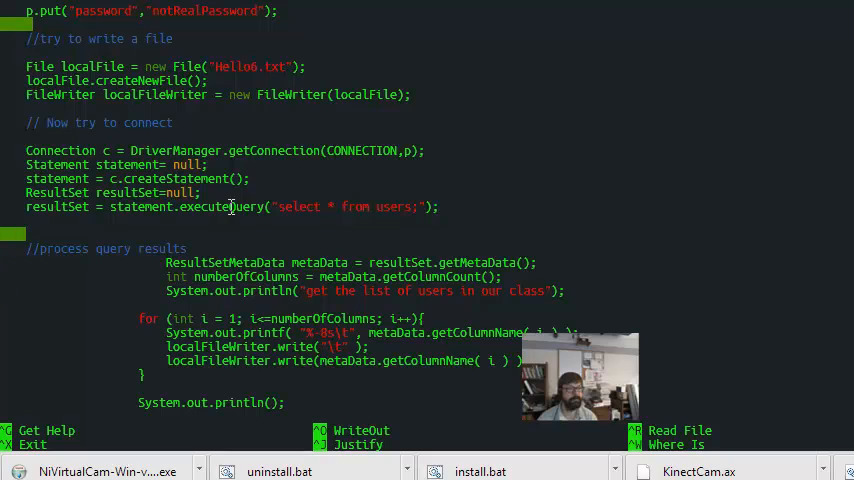
pyautogui.doubleClick(140, 80)
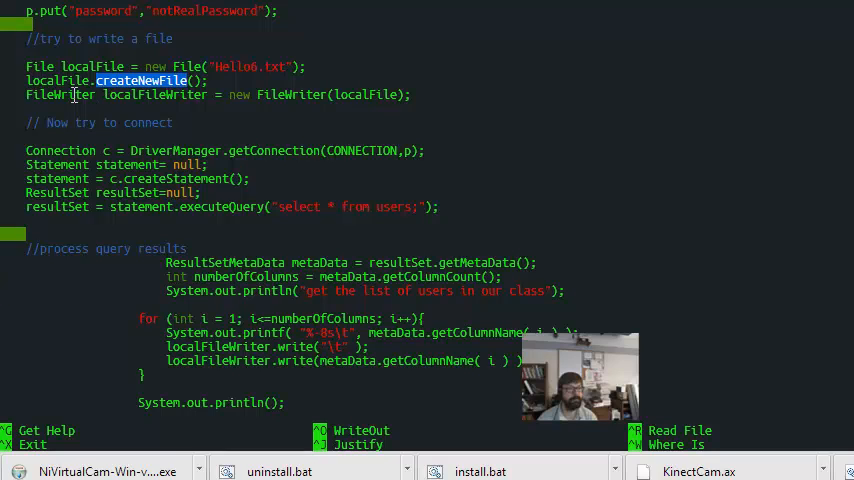
pyautogui.doubleClick(60, 150)
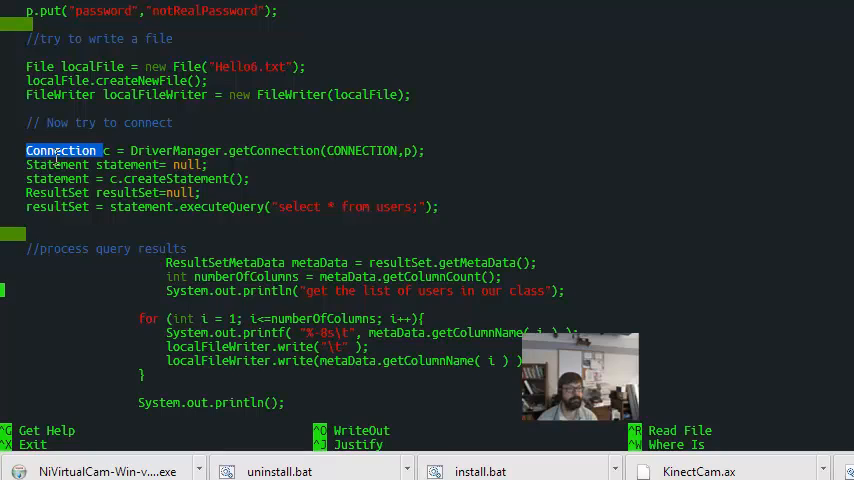